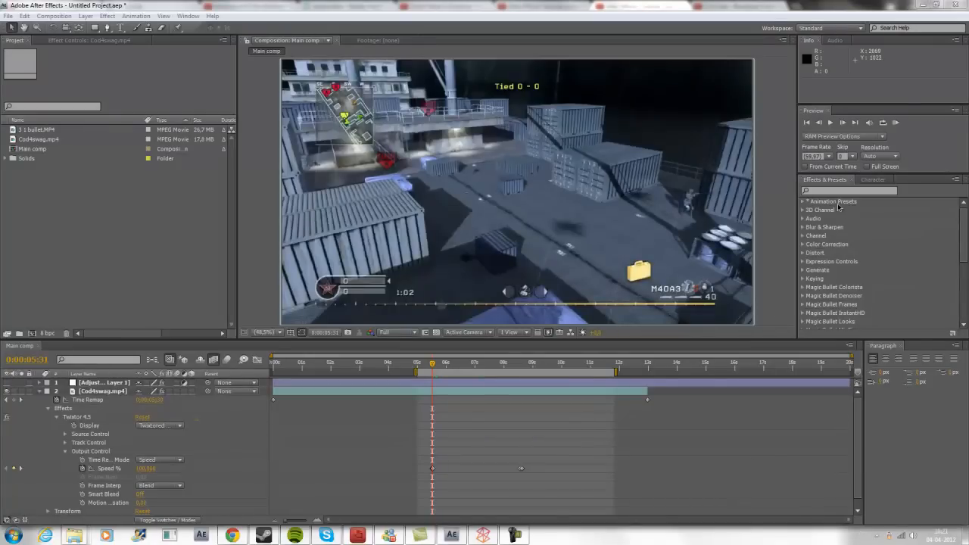
mouse_move(118, 326)
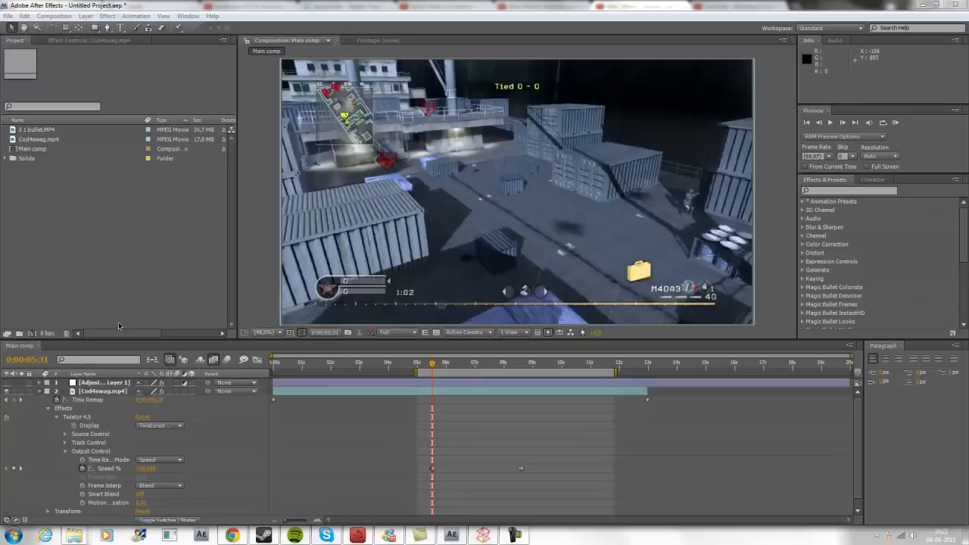
mouse_move(71, 37)
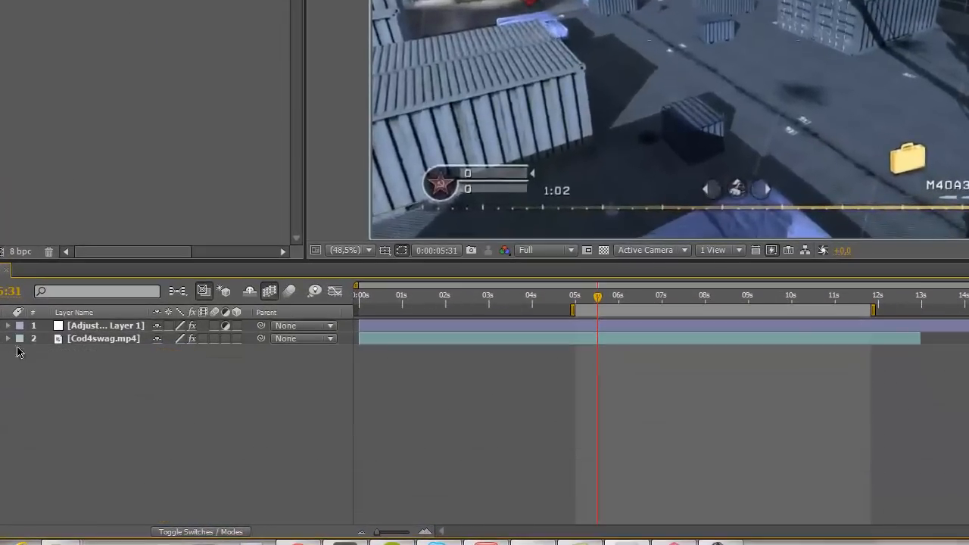
Step: Add a new adjustment layer from the timeline's right-click New menu
right_click(19, 351)
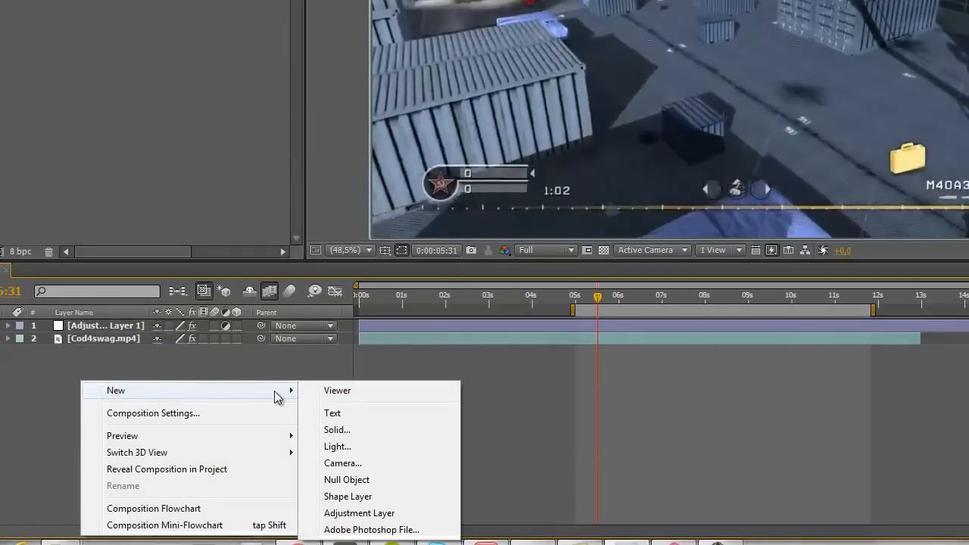
click(359, 512)
text(Glow scan)
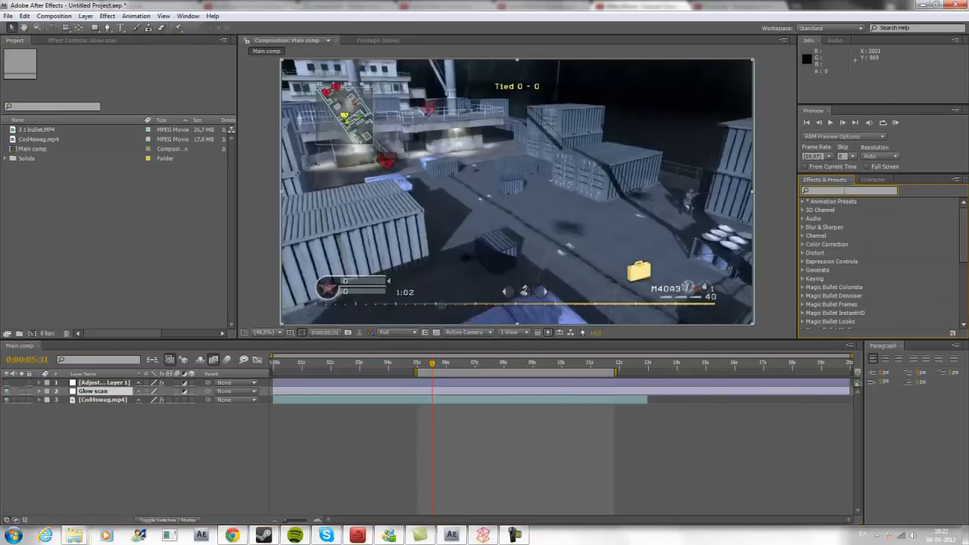
Step: Search 'glow', apply Glow to Glow scan, and set Glow Colors to A & B Colors
text(glow)
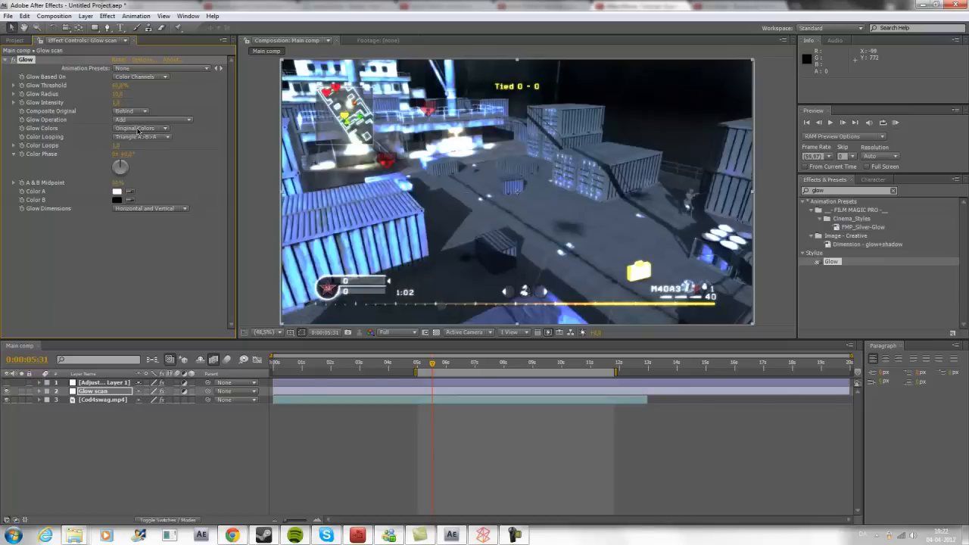
click(140, 128)
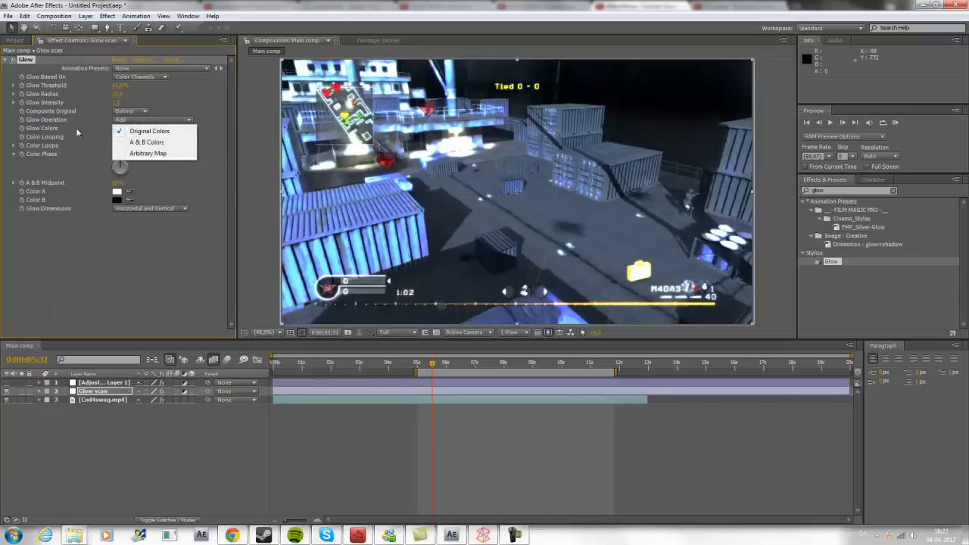
click(146, 143)
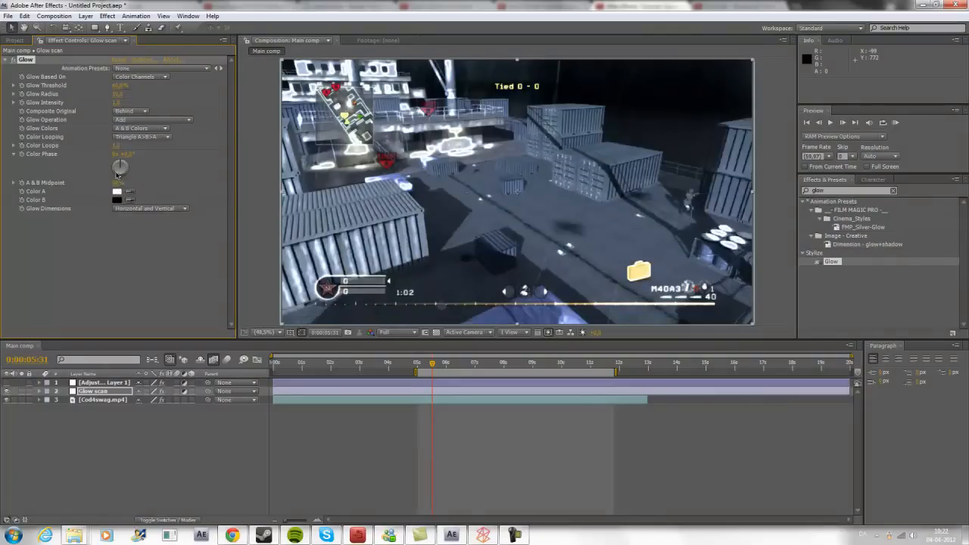
click(117, 191)
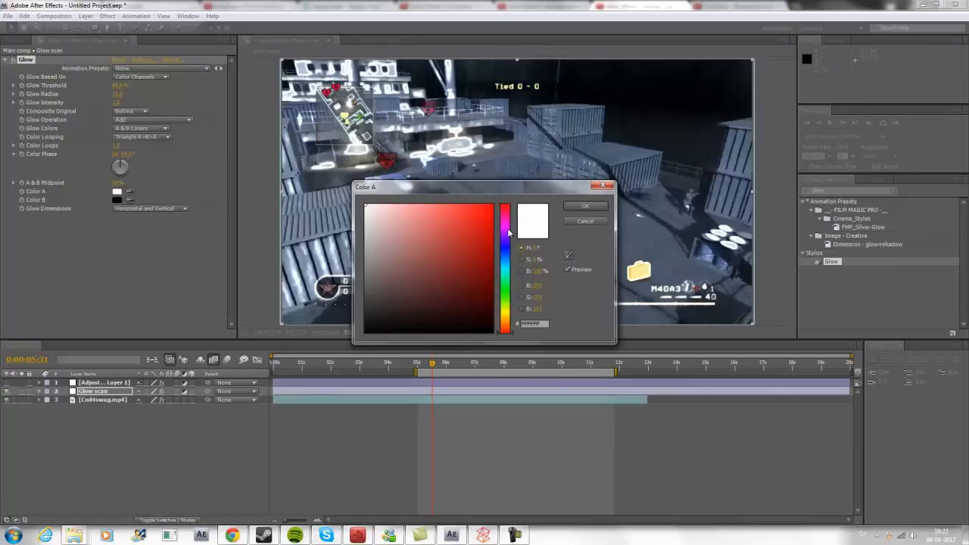
Step: Pick a green hue for Color A in the Color Picker and confirm
click(504, 231)
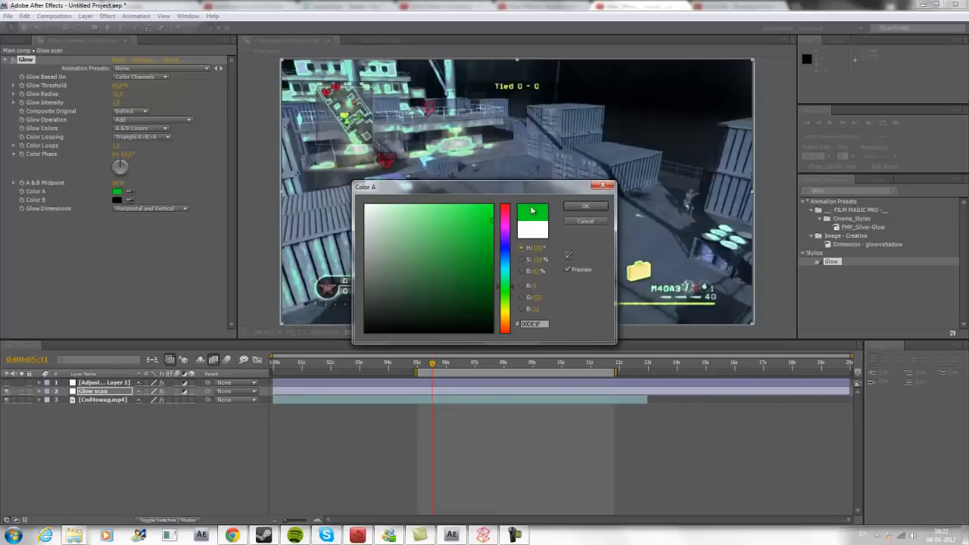
click(586, 205)
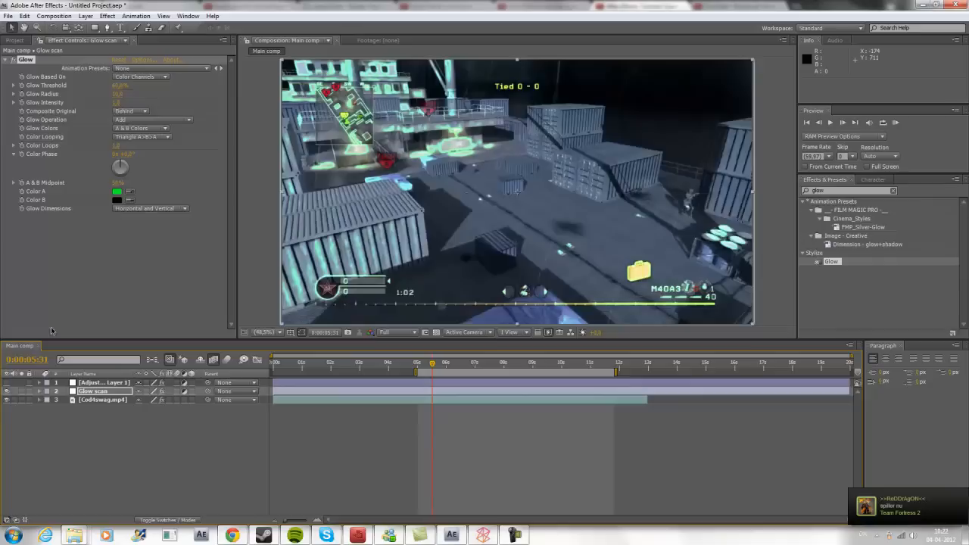
mouse_move(127, 254)
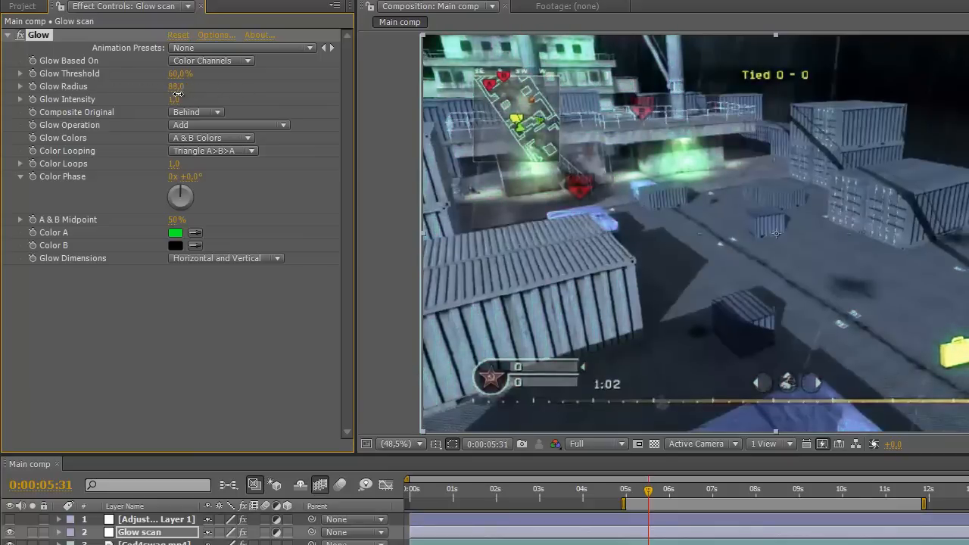
Step: Scrub Glow Radius down to 8 and bring Glow Threshold to 0%
drag(182, 86, 140, 86)
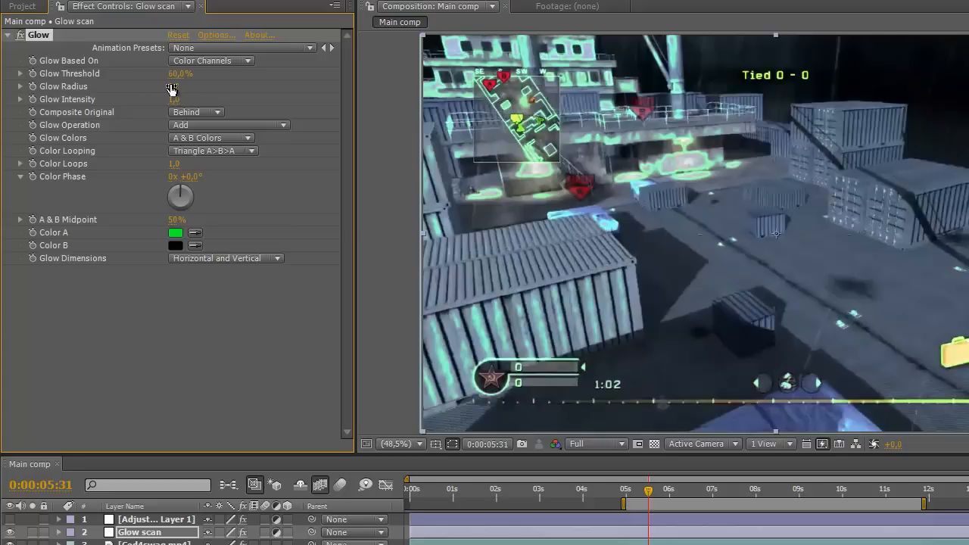
drag(180, 73, 152, 73)
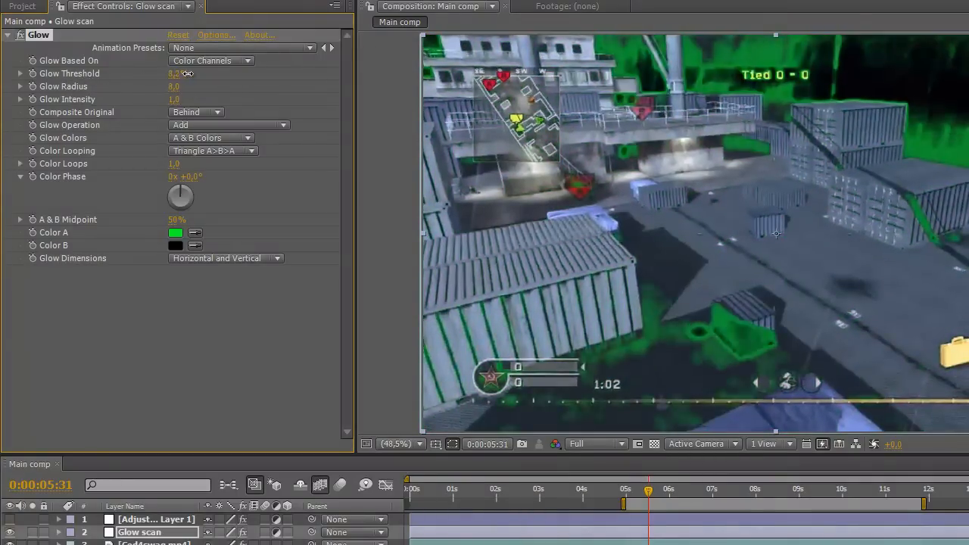
drag(174, 73, 257, 74)
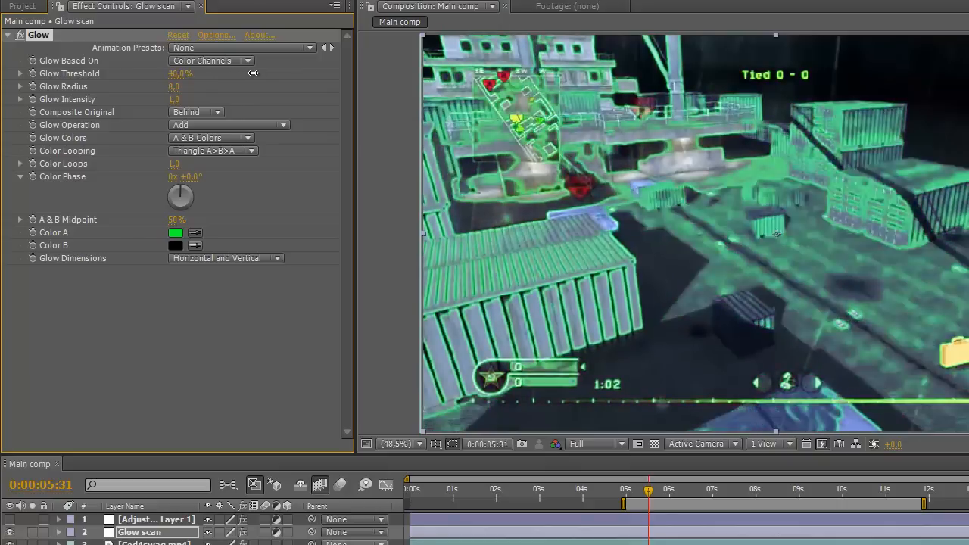
drag(180, 73, 250, 73)
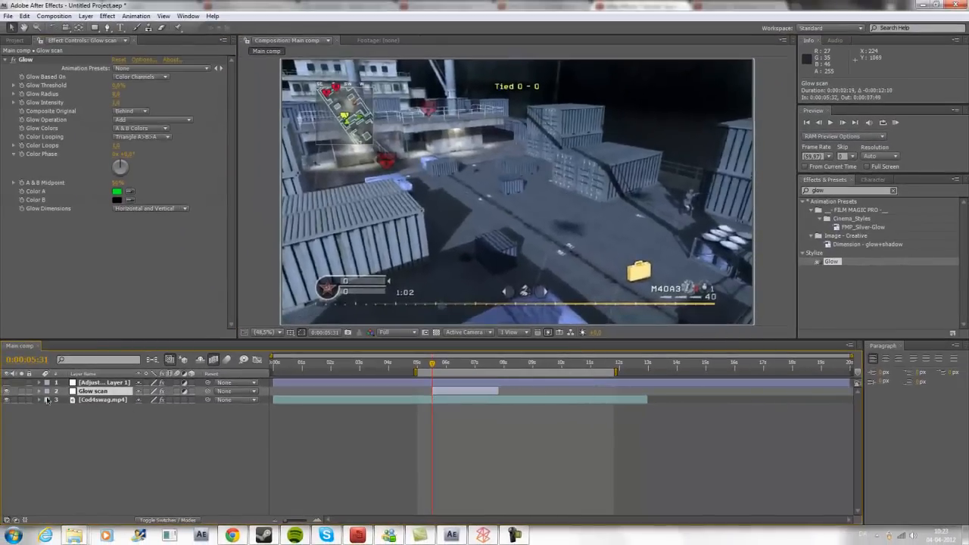
Step: Inspect the game clip's Twixtor Speed %, then reselect the Glow scan layer's Glow effect
click(38, 400)
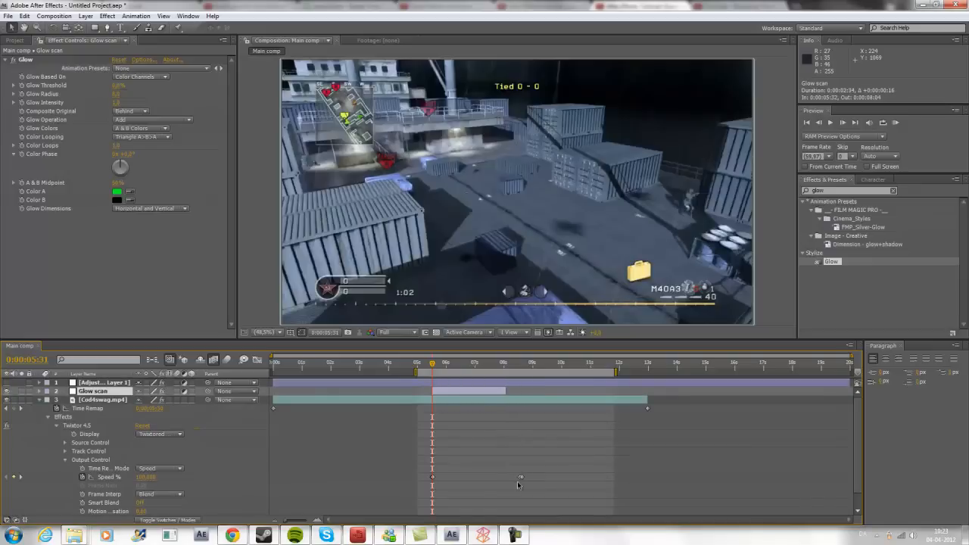
click(102, 400)
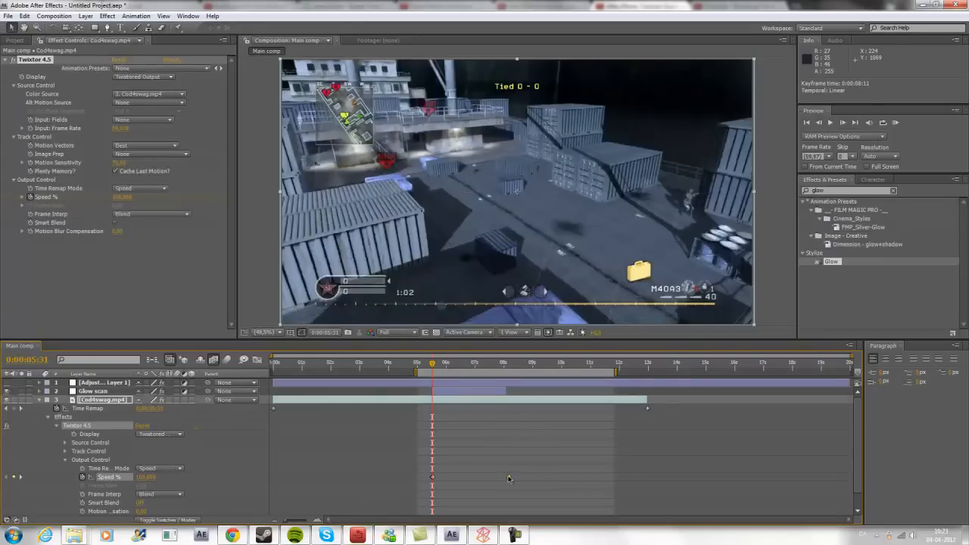
click(95, 391)
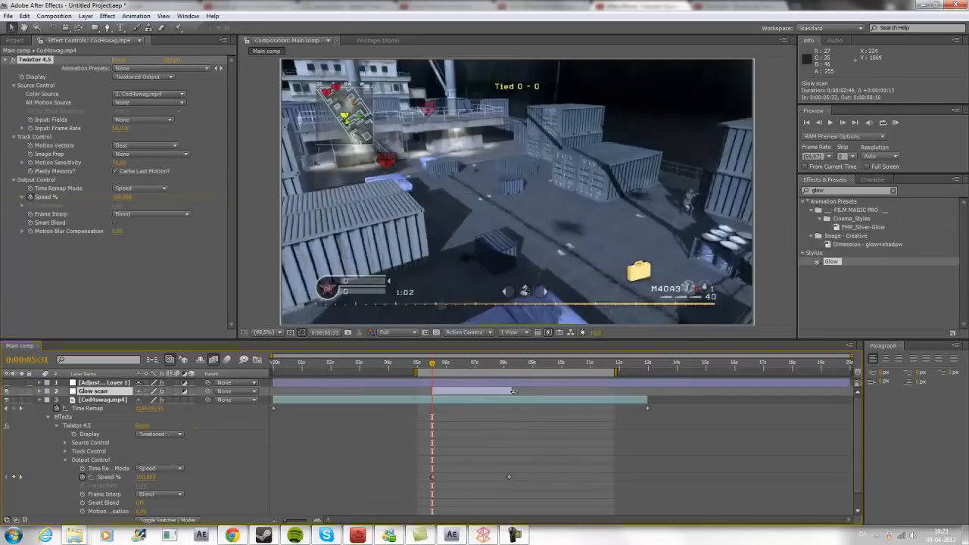
click(93, 391)
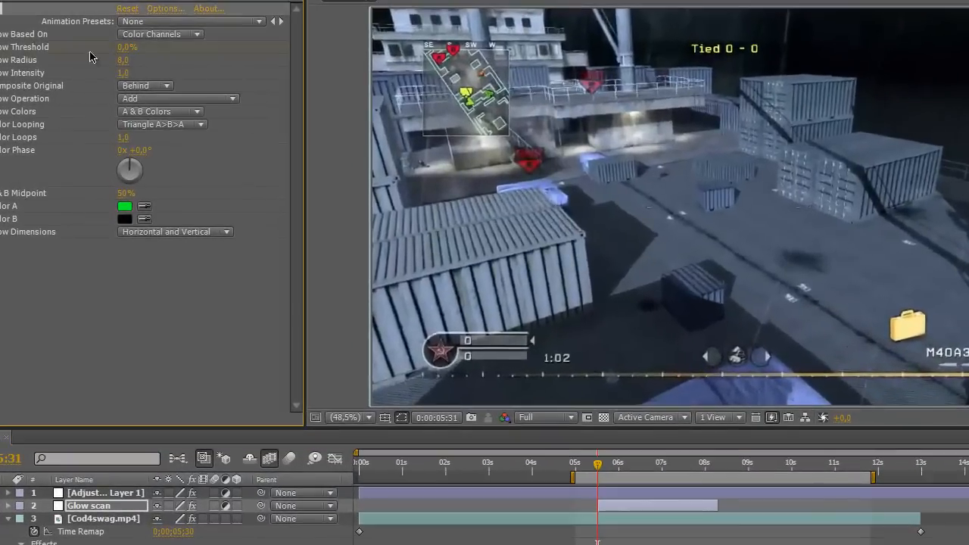
Step: Keyframe Glow Threshold at 0%, set 100% at a later frame, and scrub to check
click(720, 462)
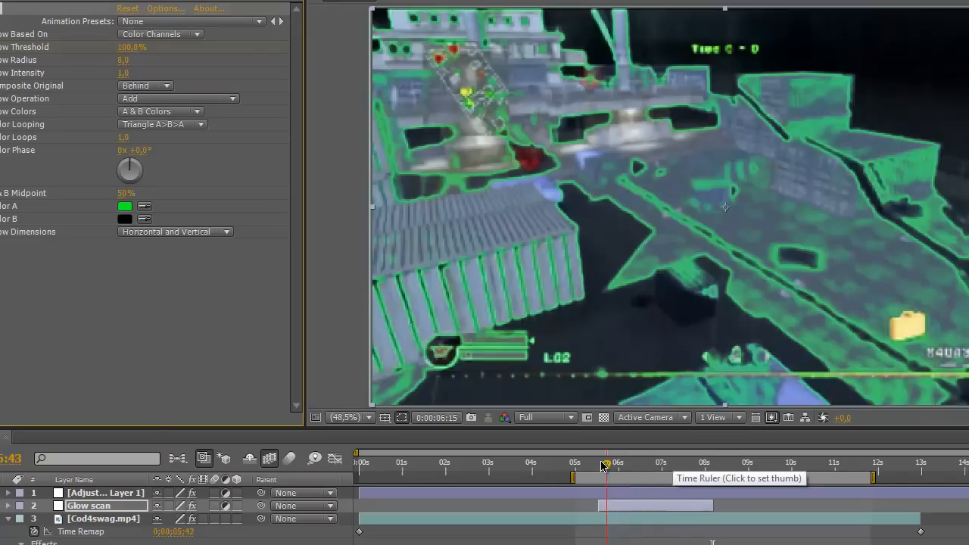
click(598, 462)
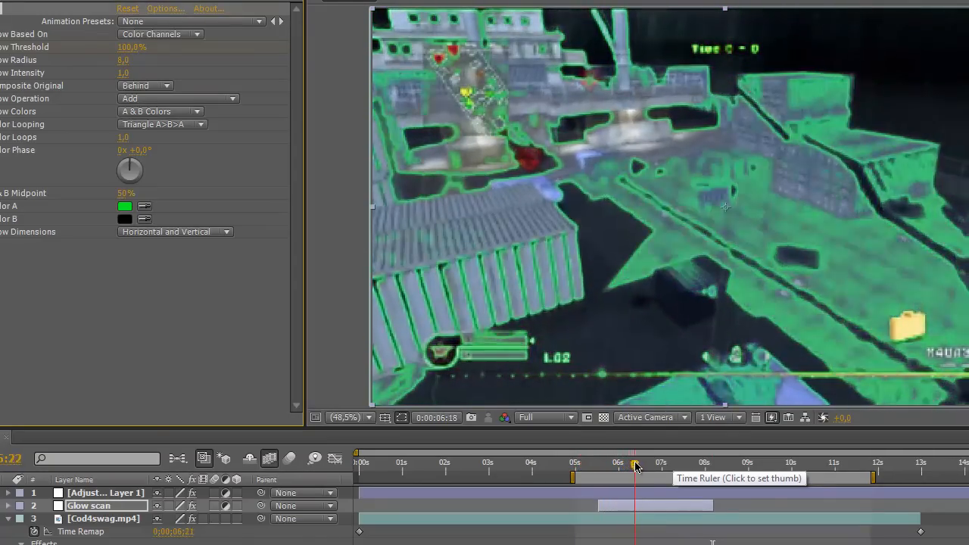
click(715, 462)
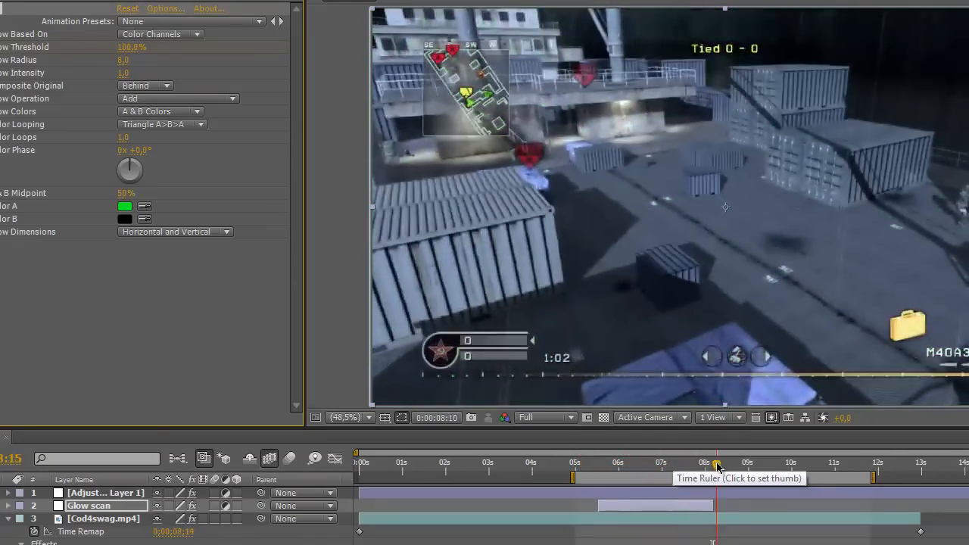
click(833, 465)
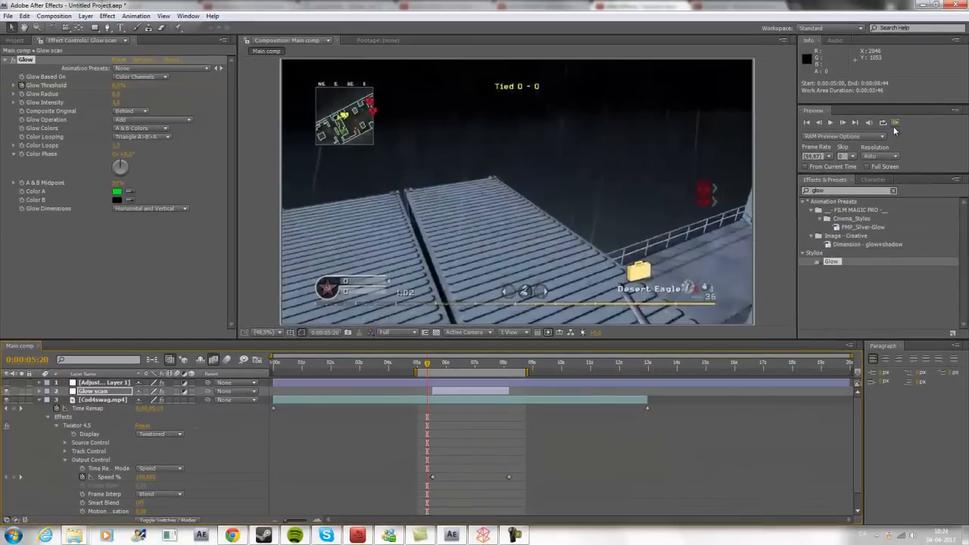
click(896, 122)
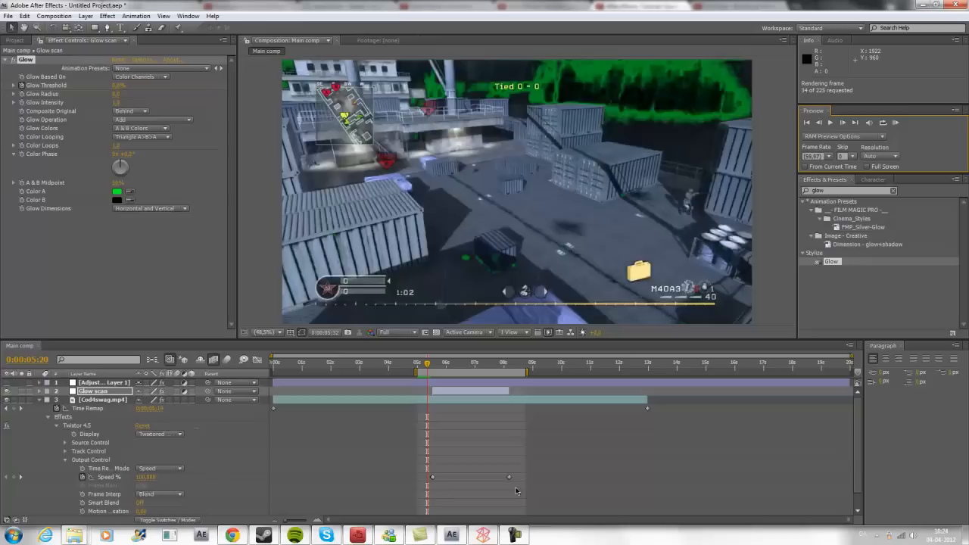
click(515, 536)
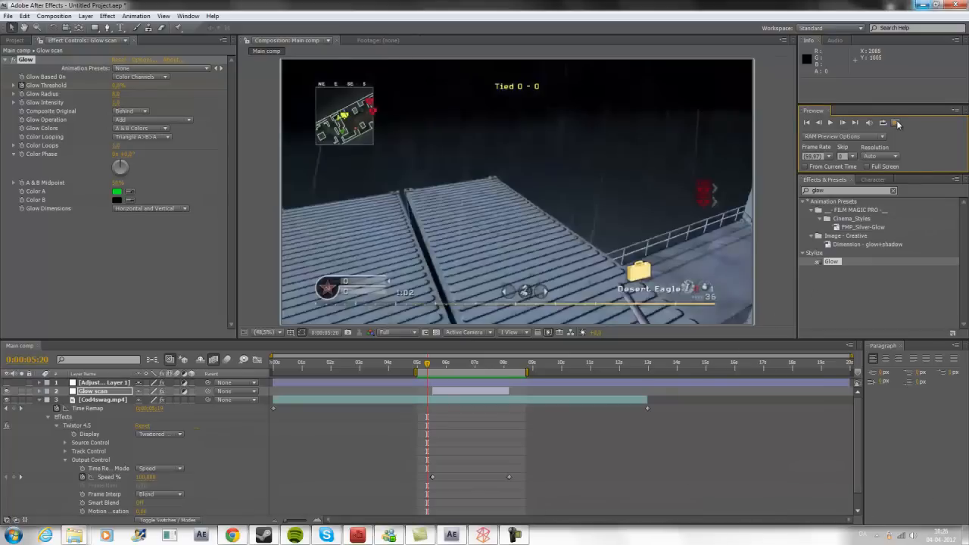
click(898, 123)
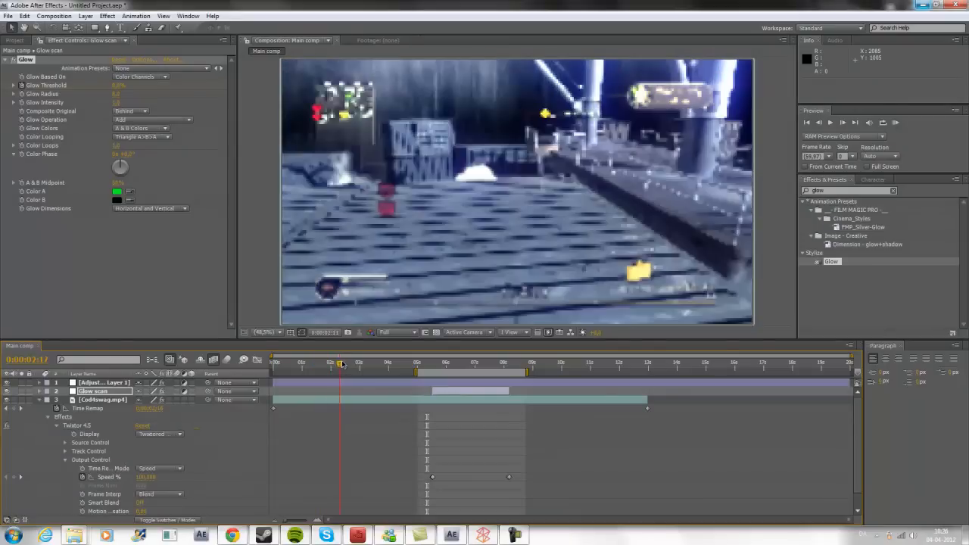
click(394, 365)
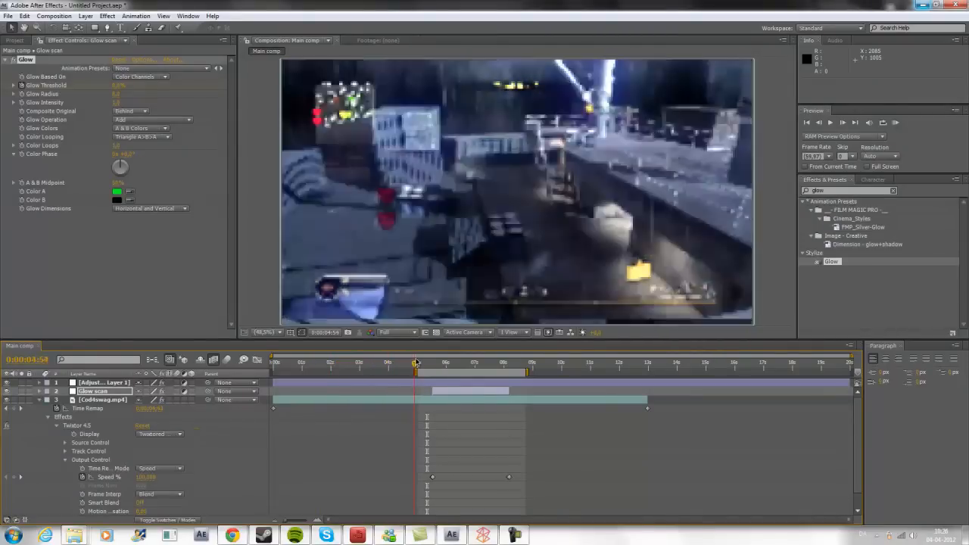
drag(415, 364, 435, 364)
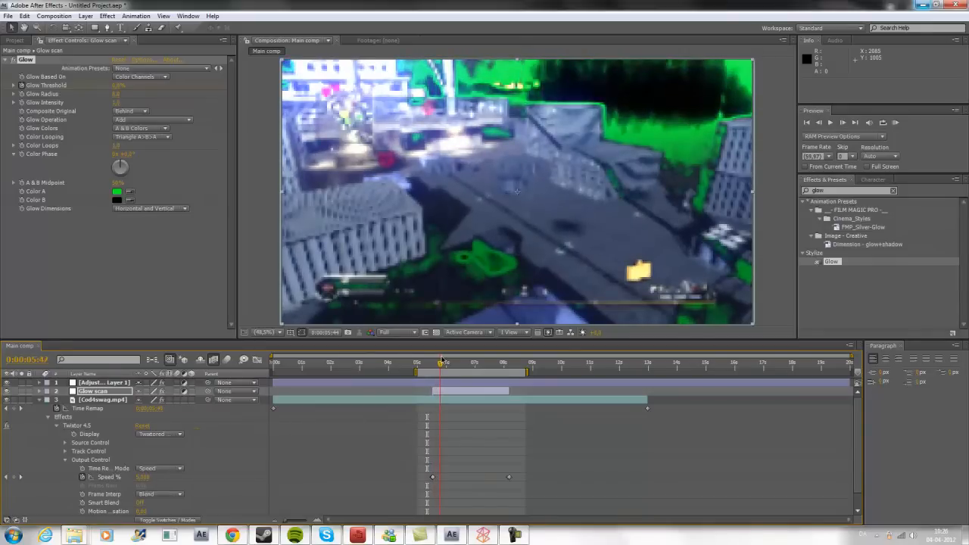
click(450, 362)
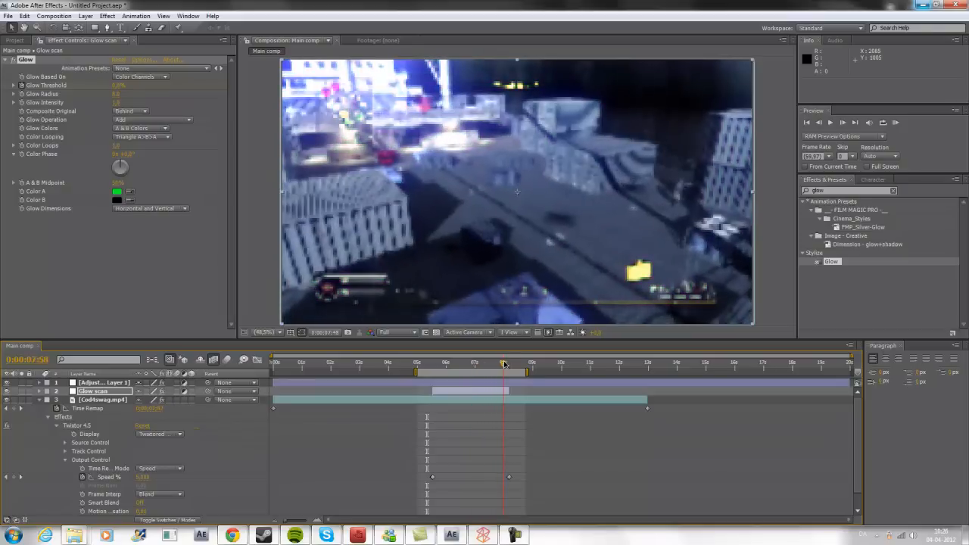
drag(505, 364, 519, 364)
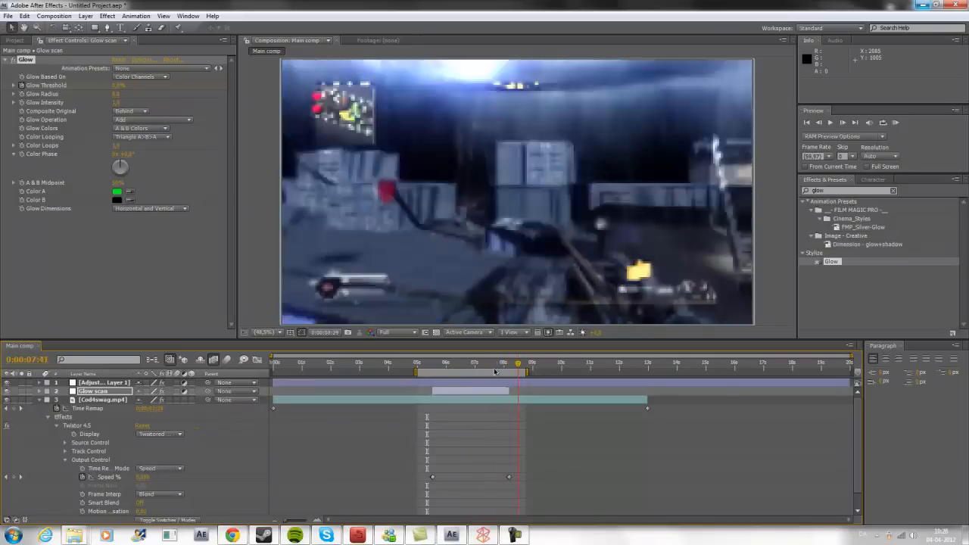
drag(519, 366, 490, 366)
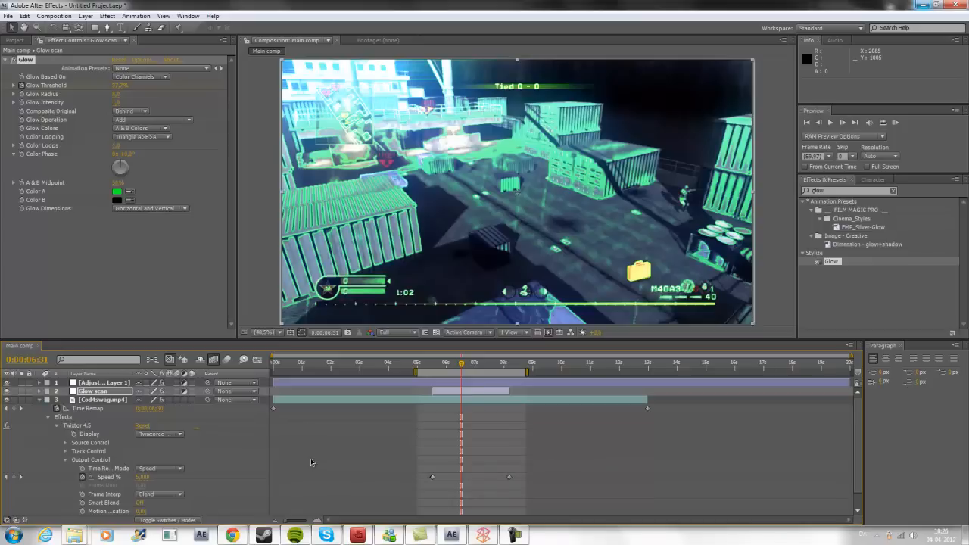
mouse_move(306, 452)
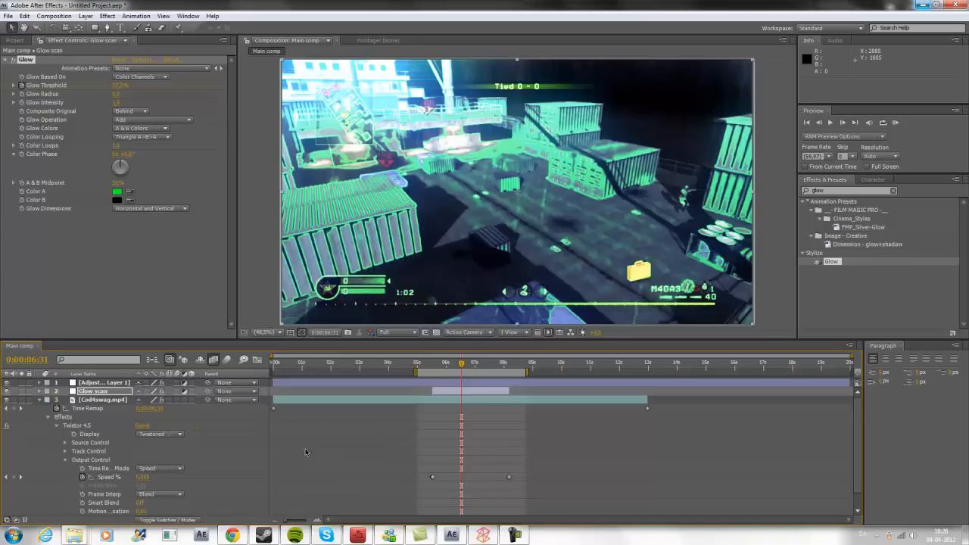
mouse_move(324, 448)
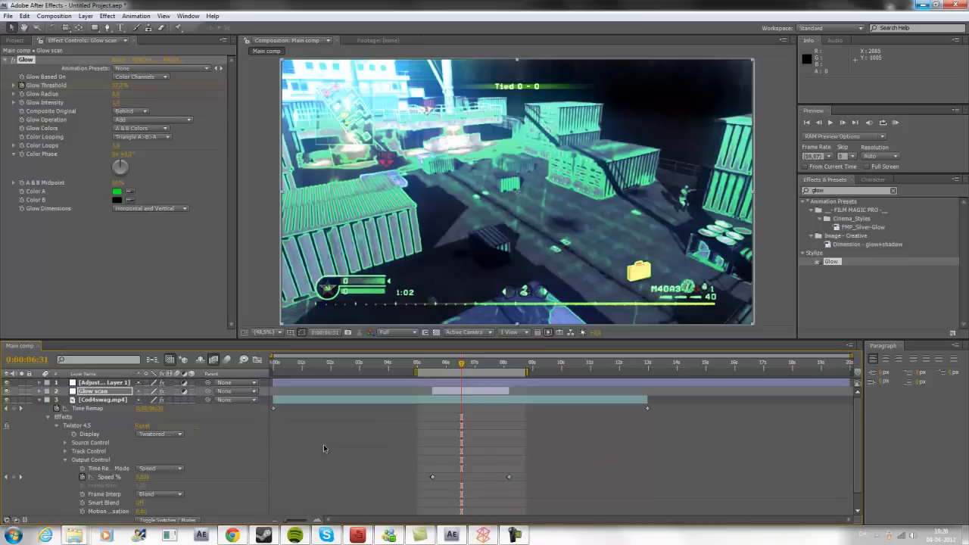
mouse_move(464, 368)
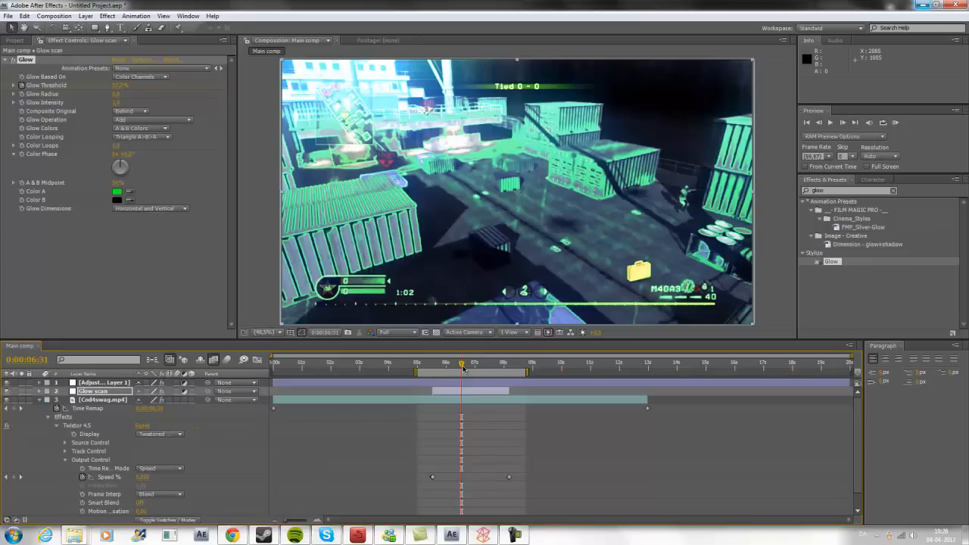
click(434, 369)
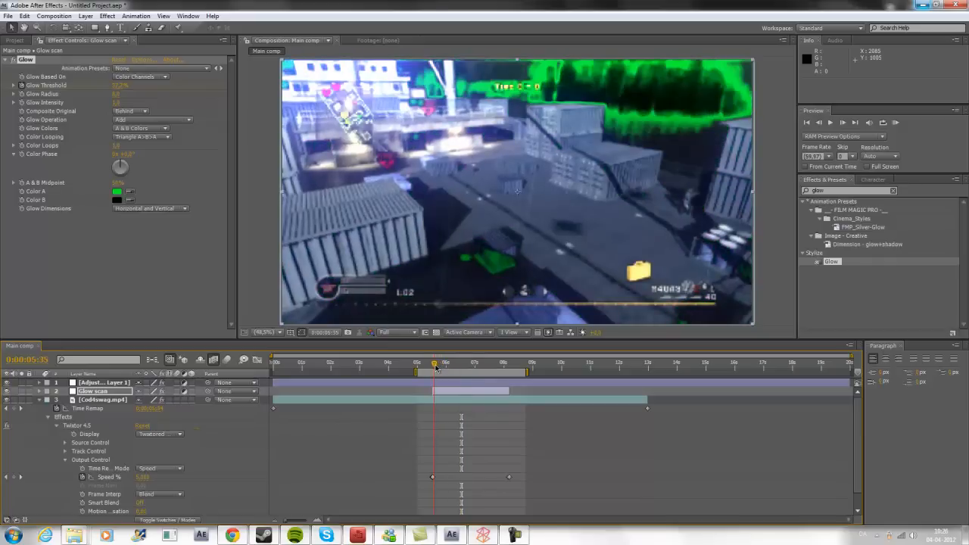